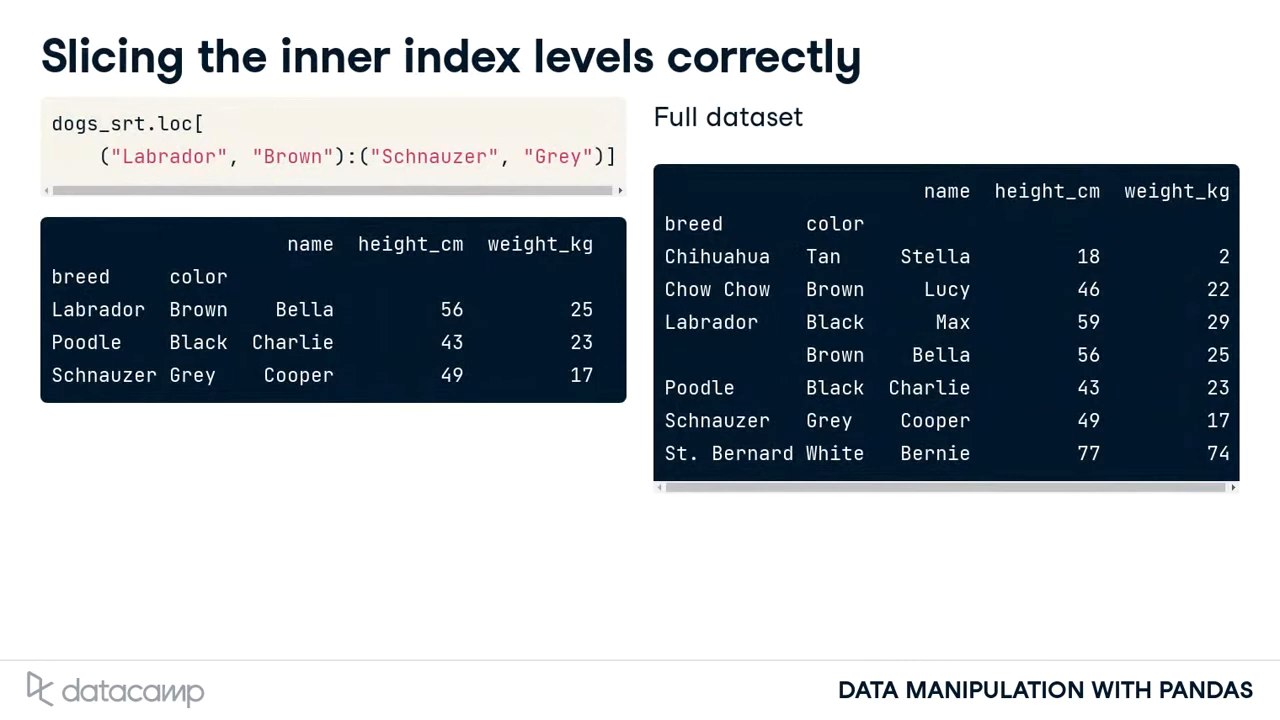
# Step: Advance to the 'Slicing columns' slide showing dogs kept with only name and height_cm
pyautogui.press('Right')
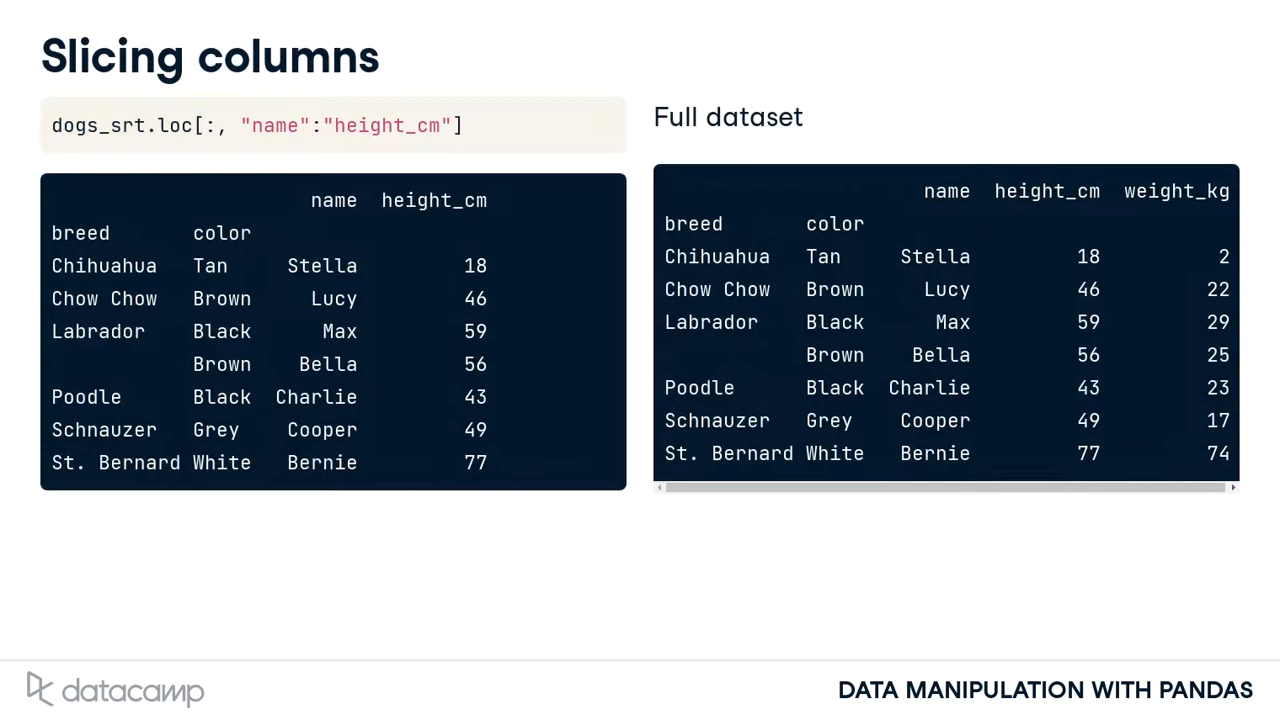